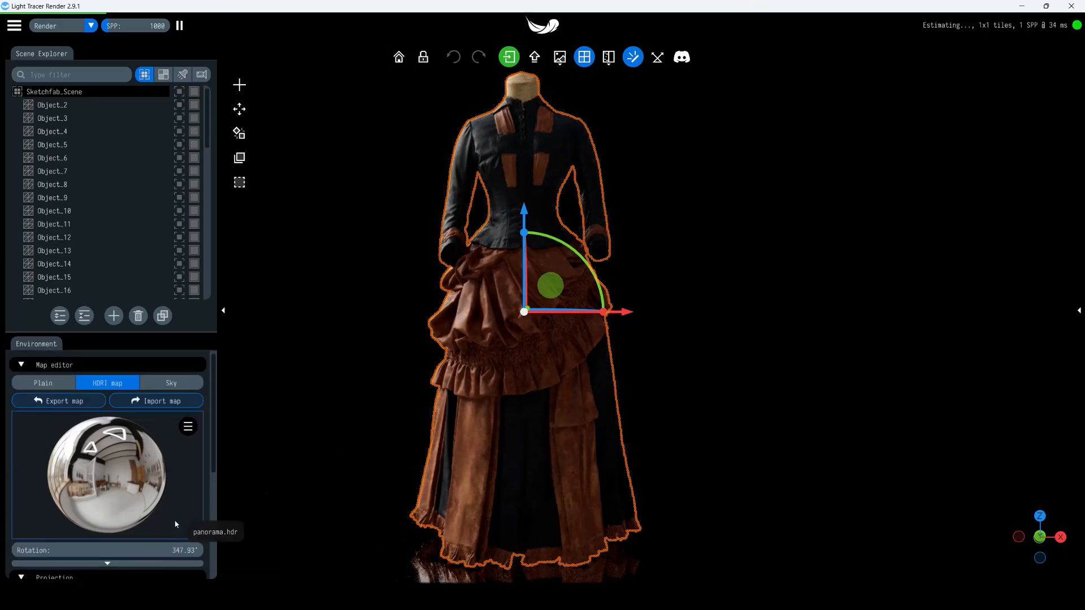
Switch the environment map to a plain black background and collapse Sketchfab_Scene.
click(42, 382)
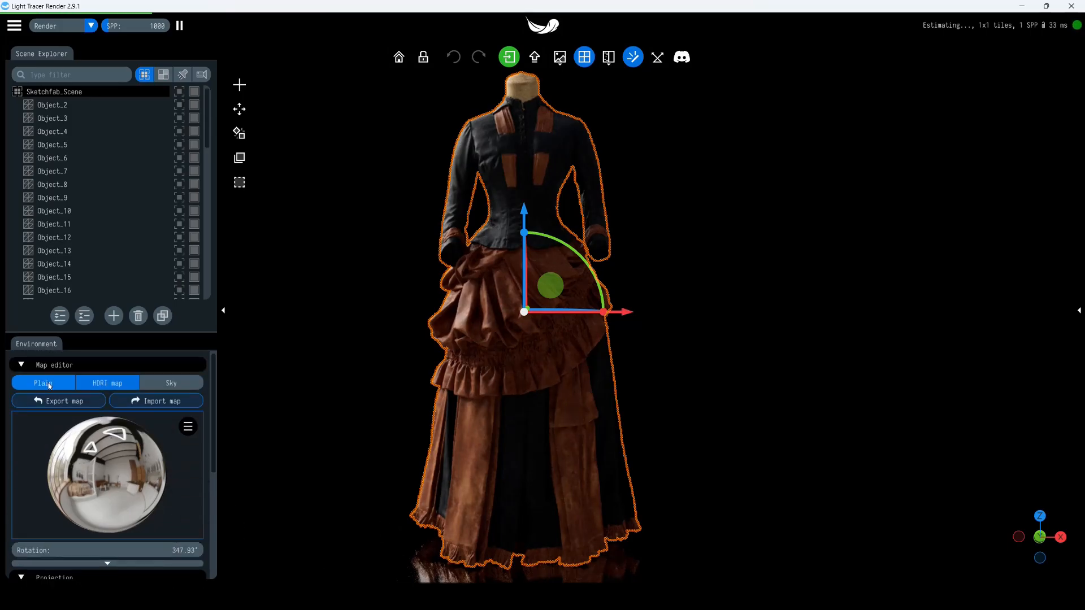
click(43, 382)
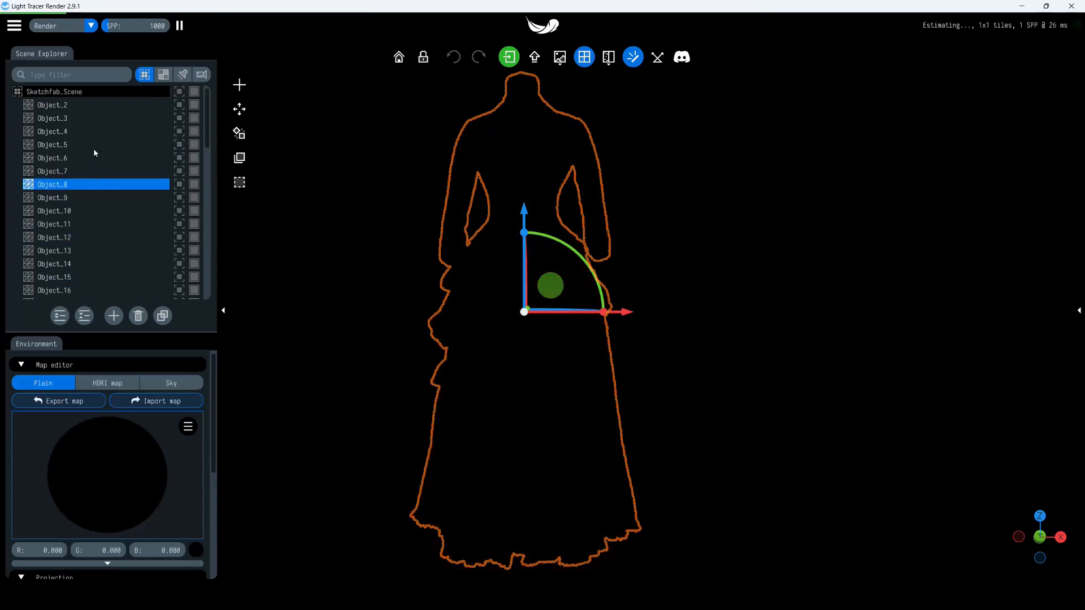
click(18, 92)
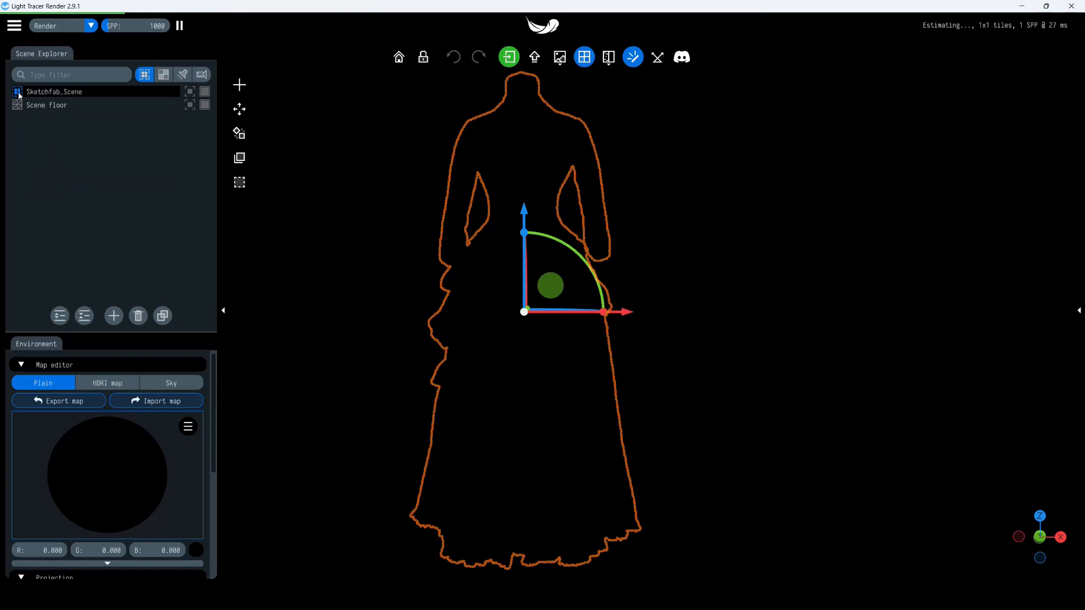
mouse_move(182, 74)
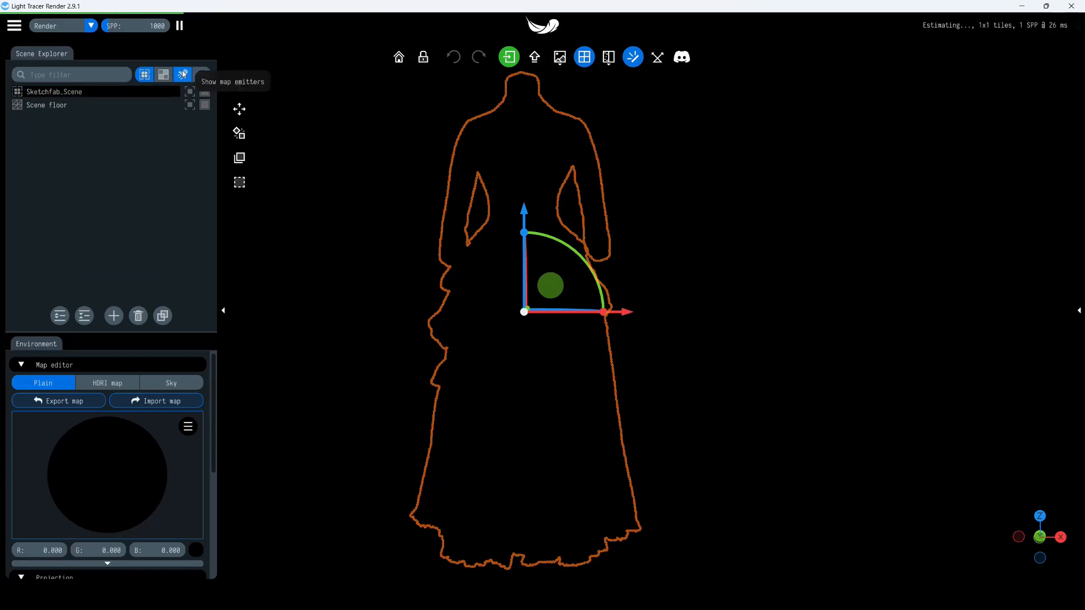
Filter the Scene Explorer to show only map emitters.
click(182, 75)
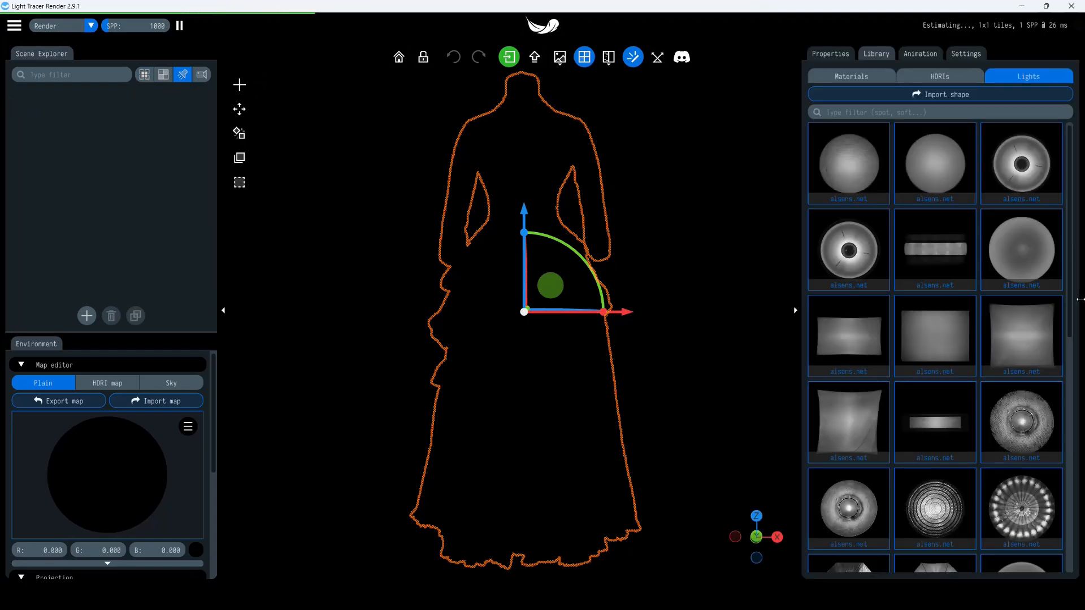
mouse_move(983, 391)
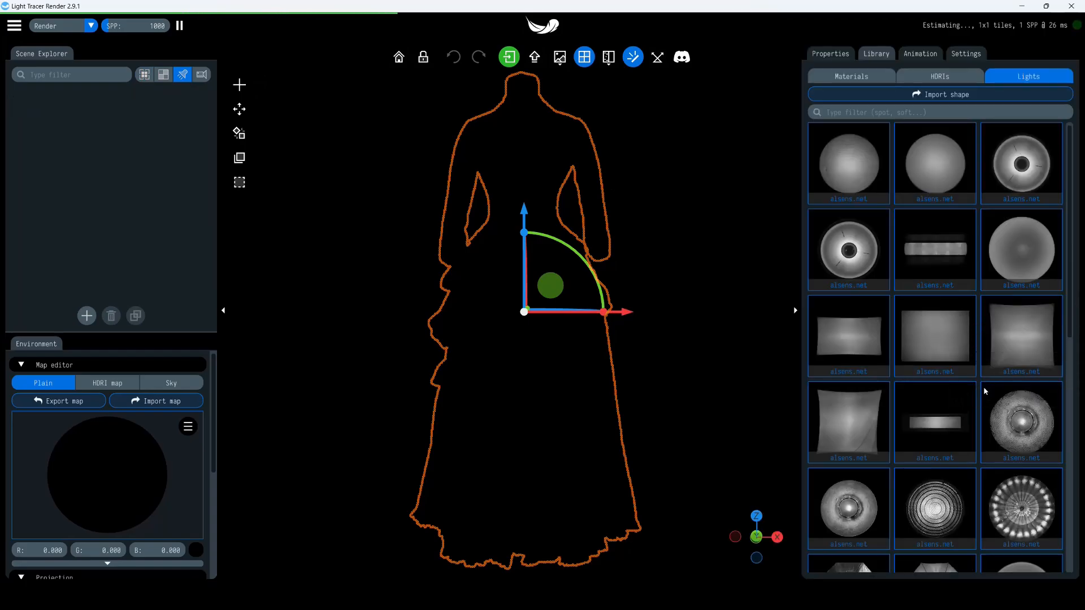
mouse_move(921, 422)
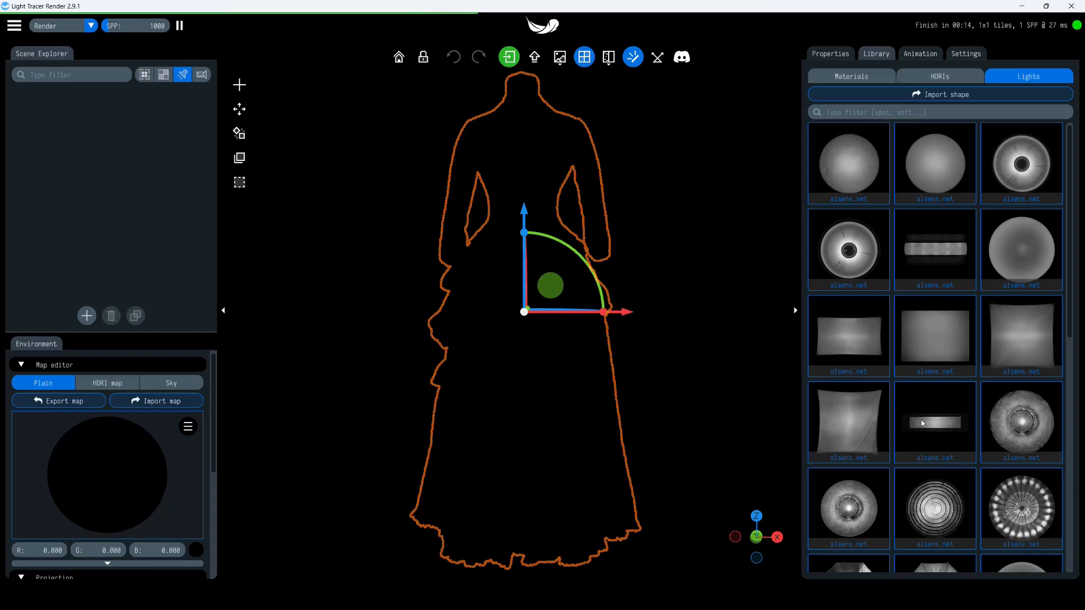
Add a strip-light map emitter, set shape rotation to 90, and duplicate it.
double_click(934, 422)
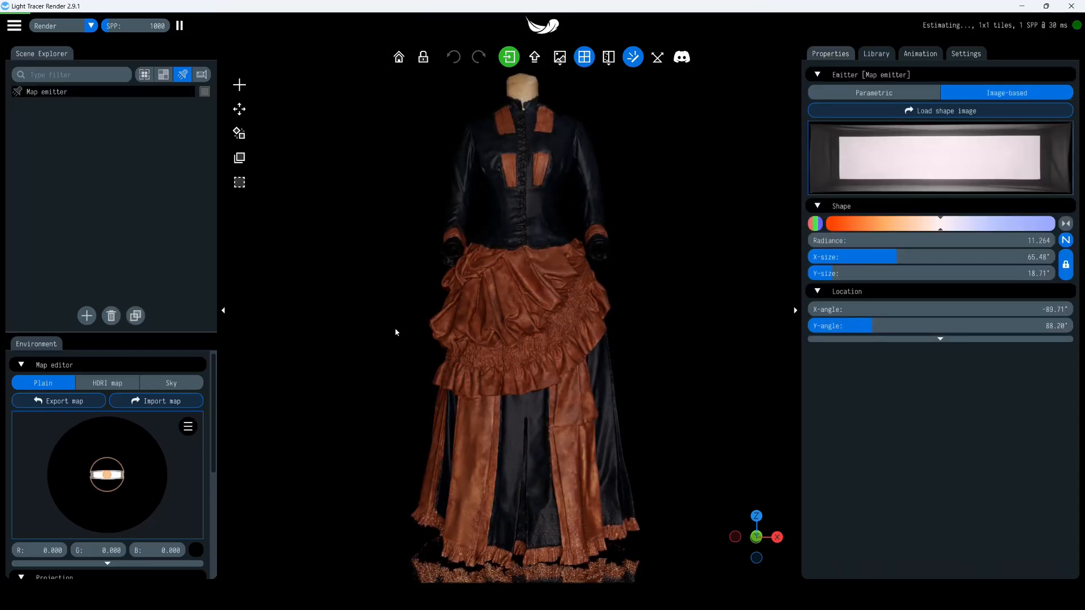
click(940, 338)
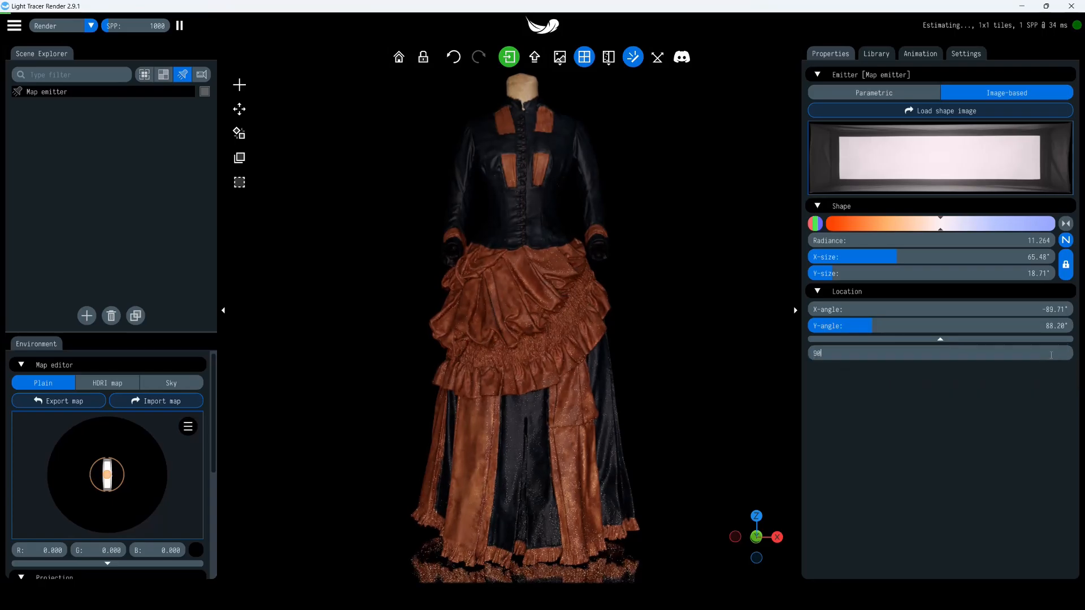
text(90.00°)
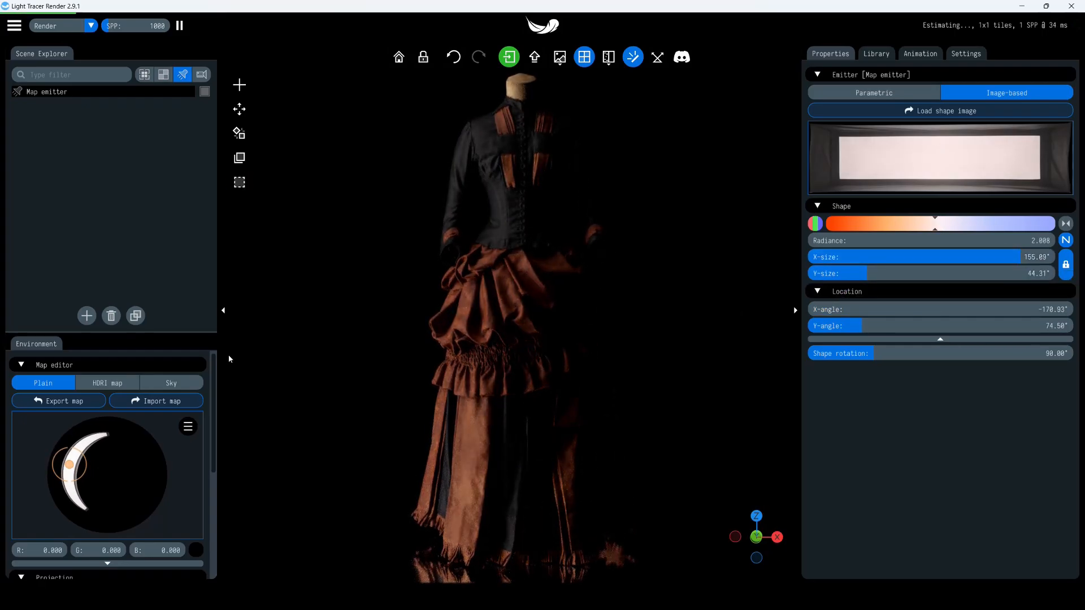
click(135, 315)
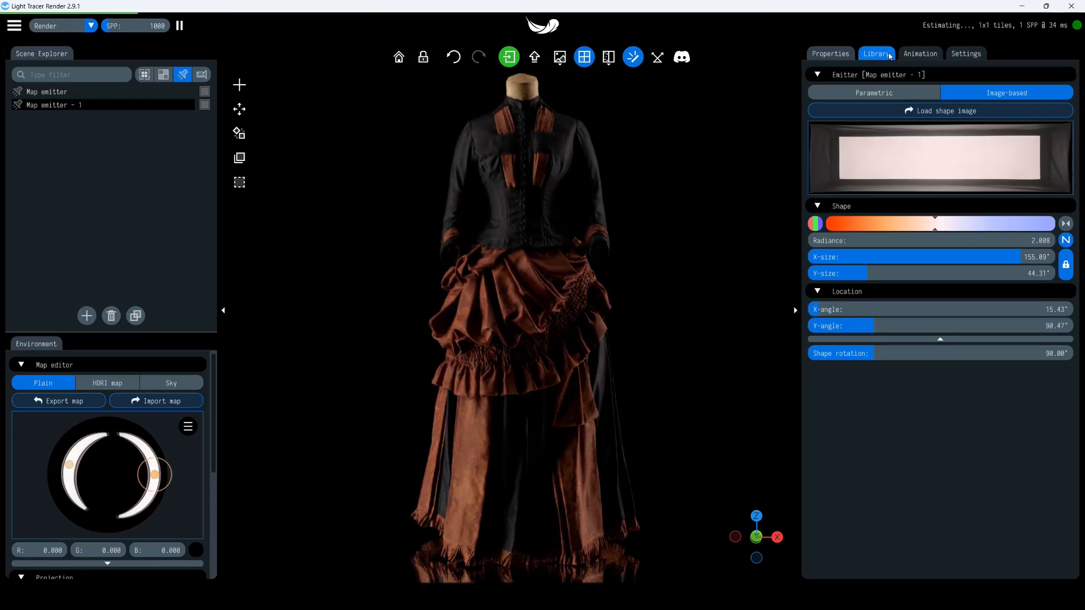
Add a round light from the Lights library and select the third emitter to position it.
click(875, 53)
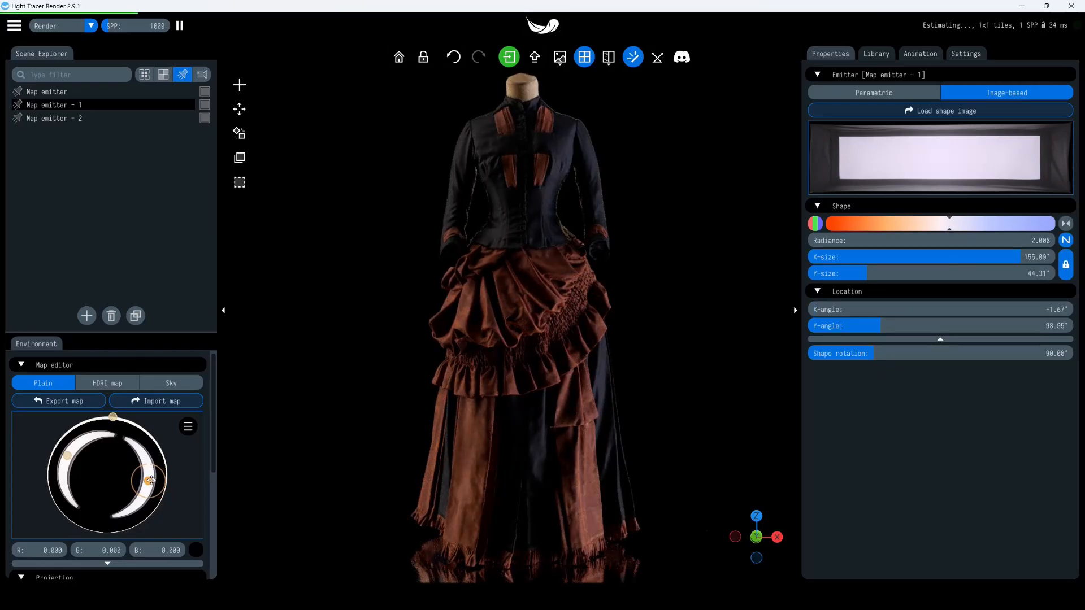
click(55, 118)
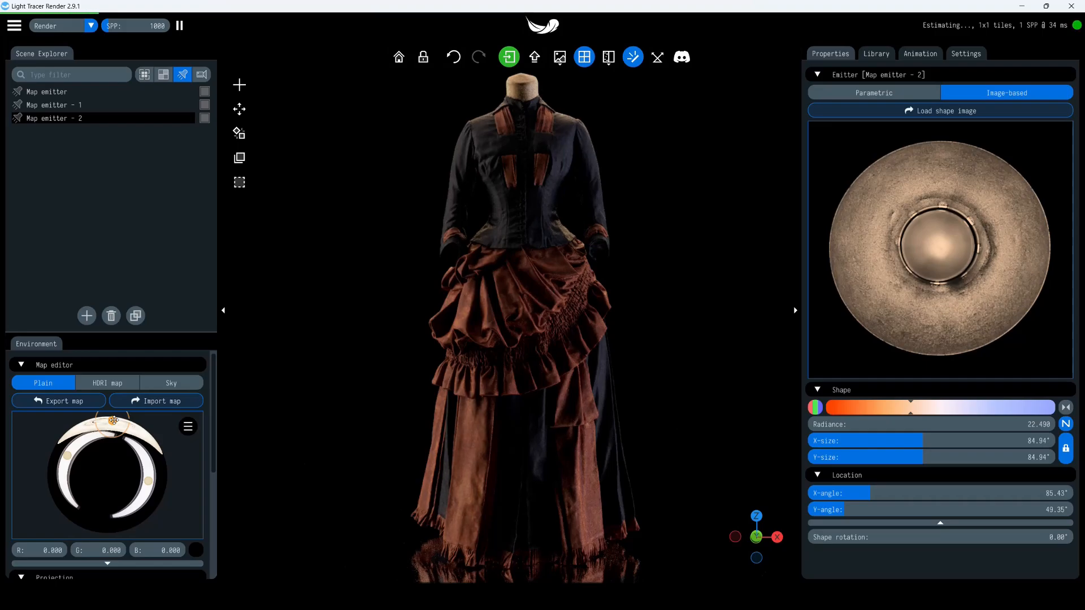
click(58, 400)
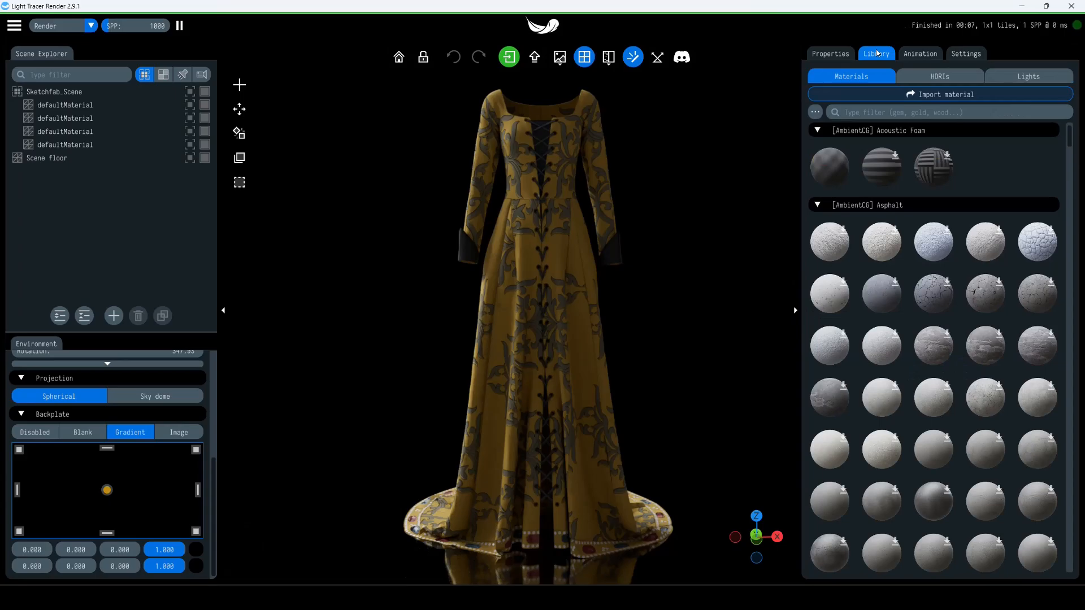
Import map.hdr from the HDRIs library as the gown scene's environment map.
click(938, 76)
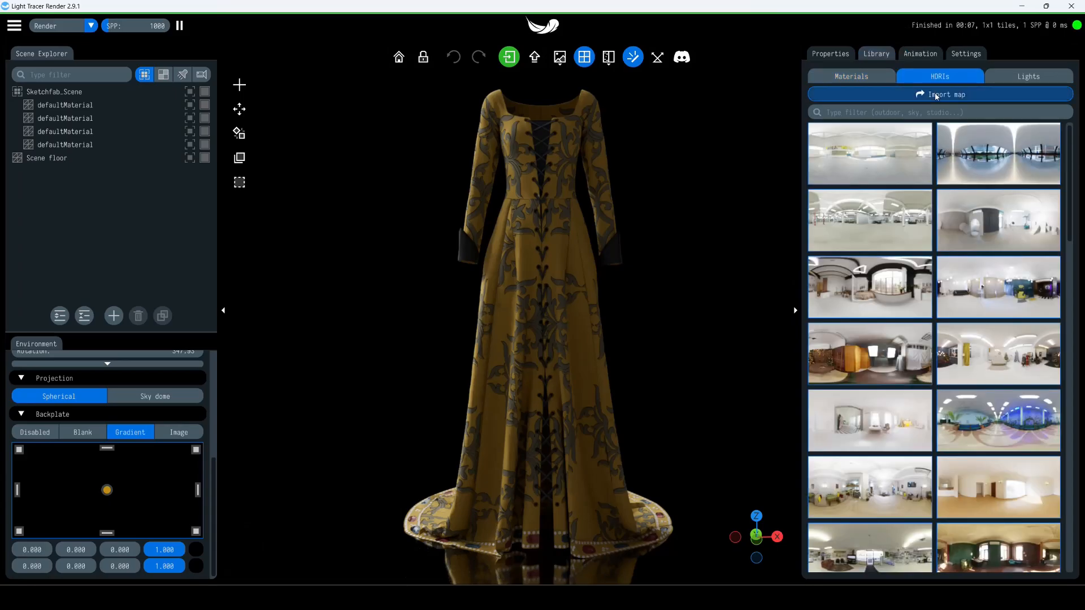
click(945, 94)
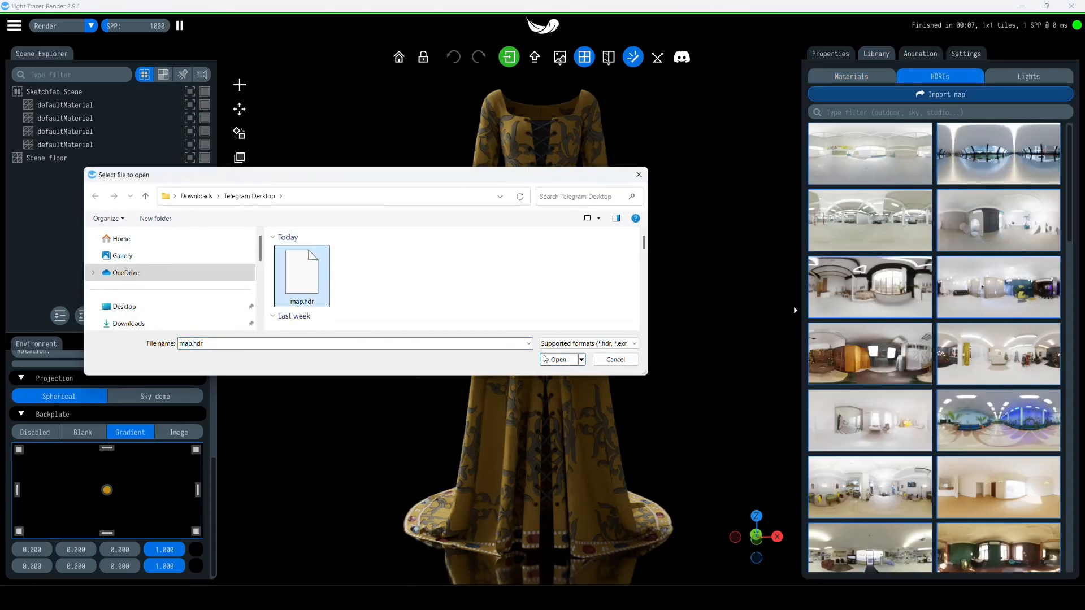
click(558, 359)
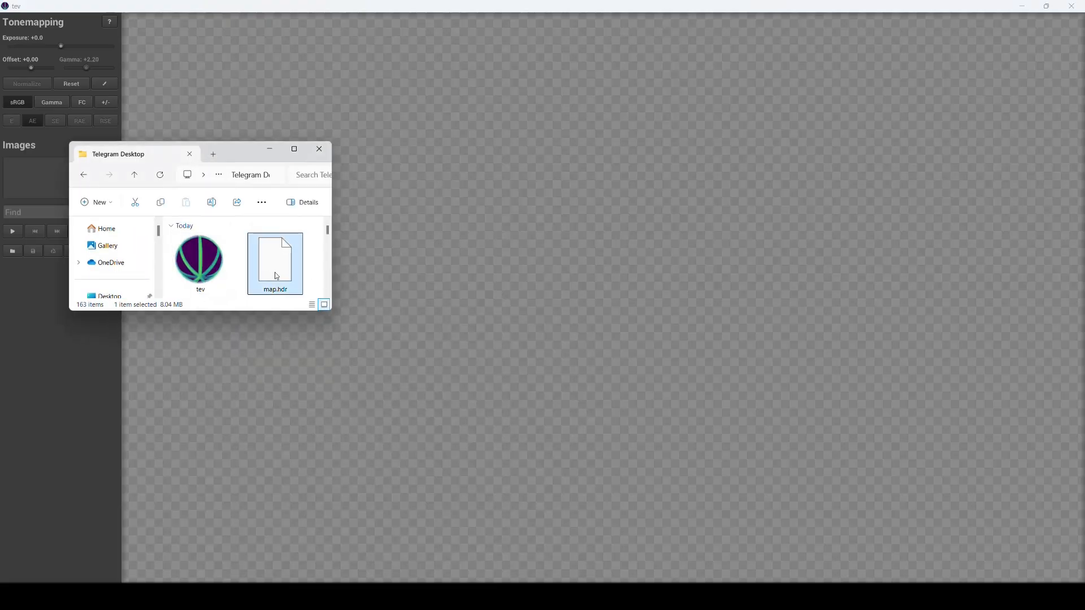
Open map.hdr in tev and zoom out to see the whole map.
double_click(274, 263)
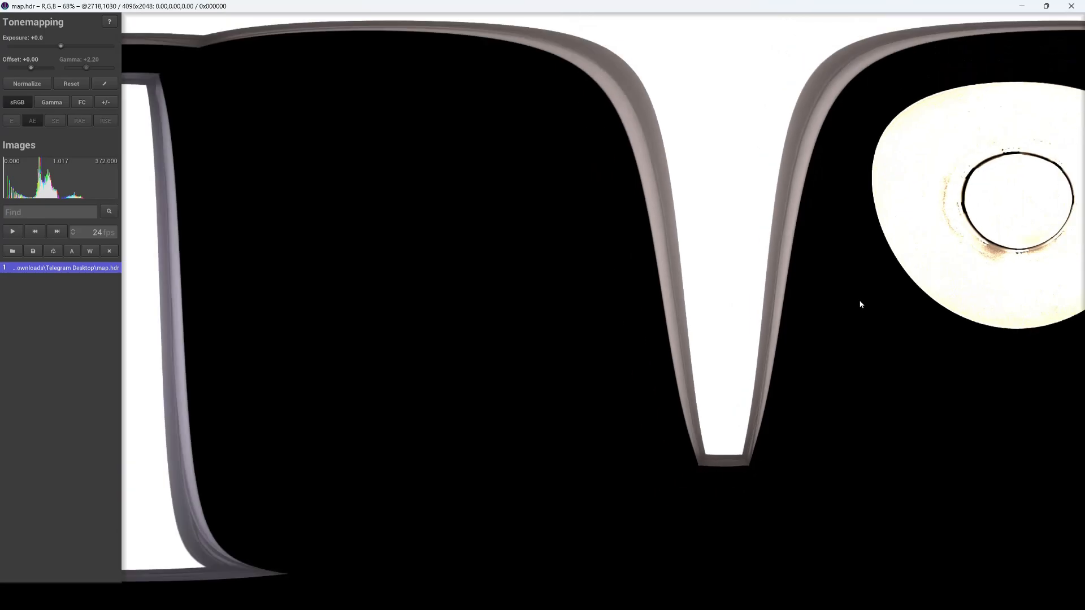
scroll(down, 3)
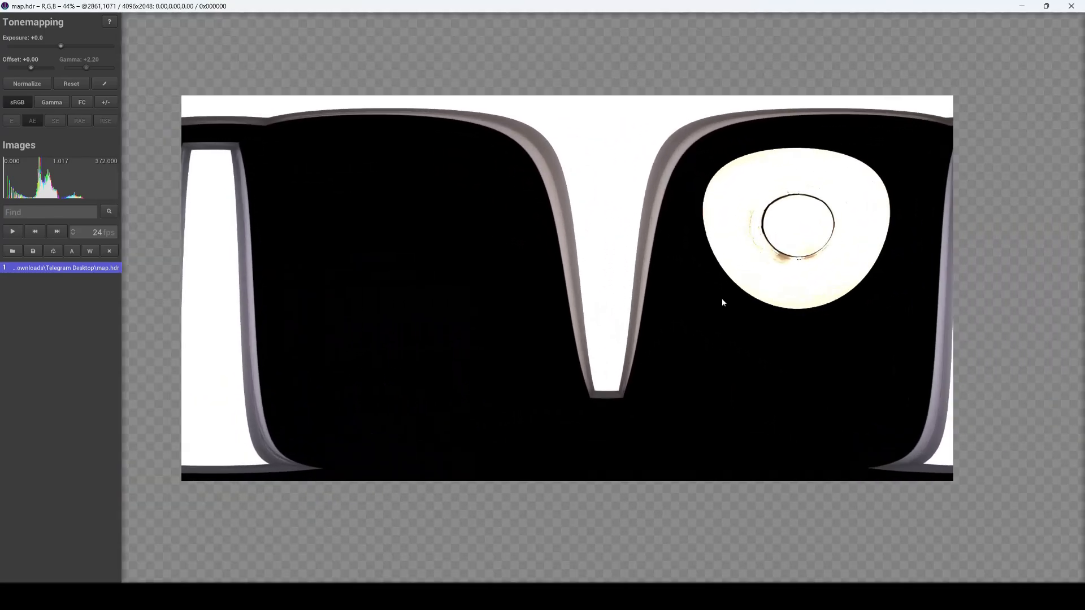